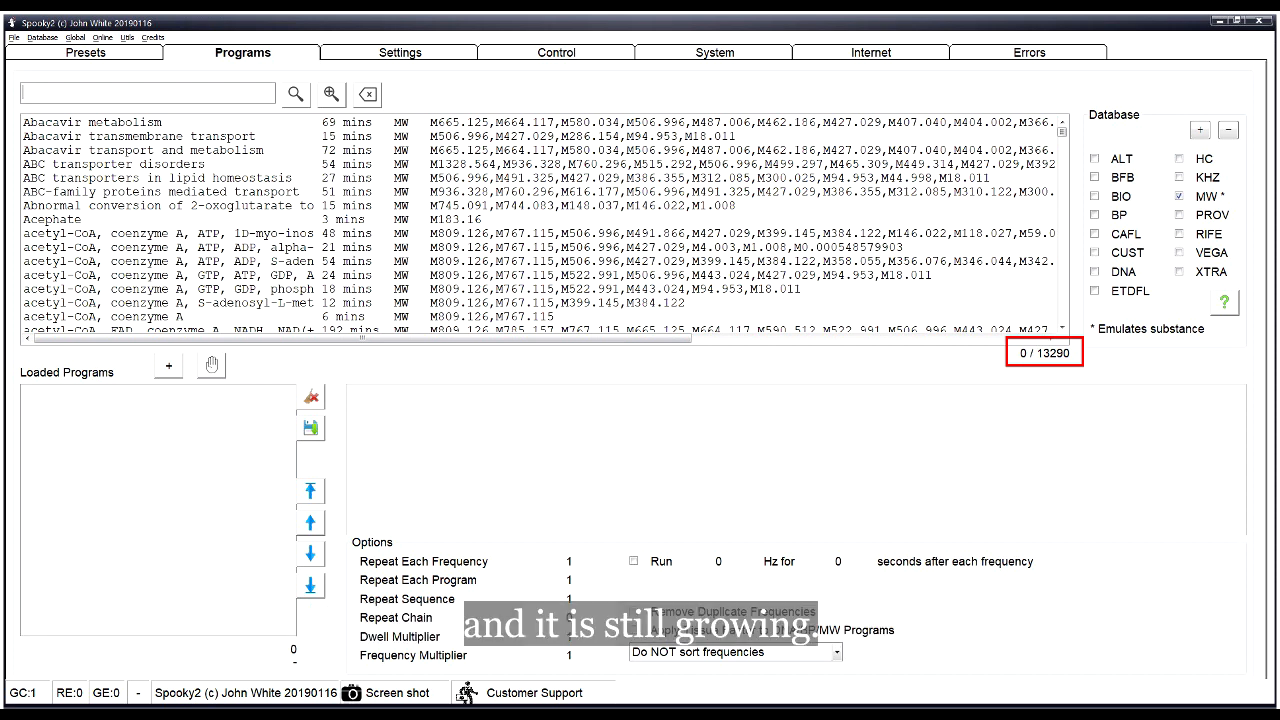
- Open the Presets tab to see categories like Biofeedback, Cancer, Detox and Heal
{"action": "left_click", "coordinate": [84, 52]}
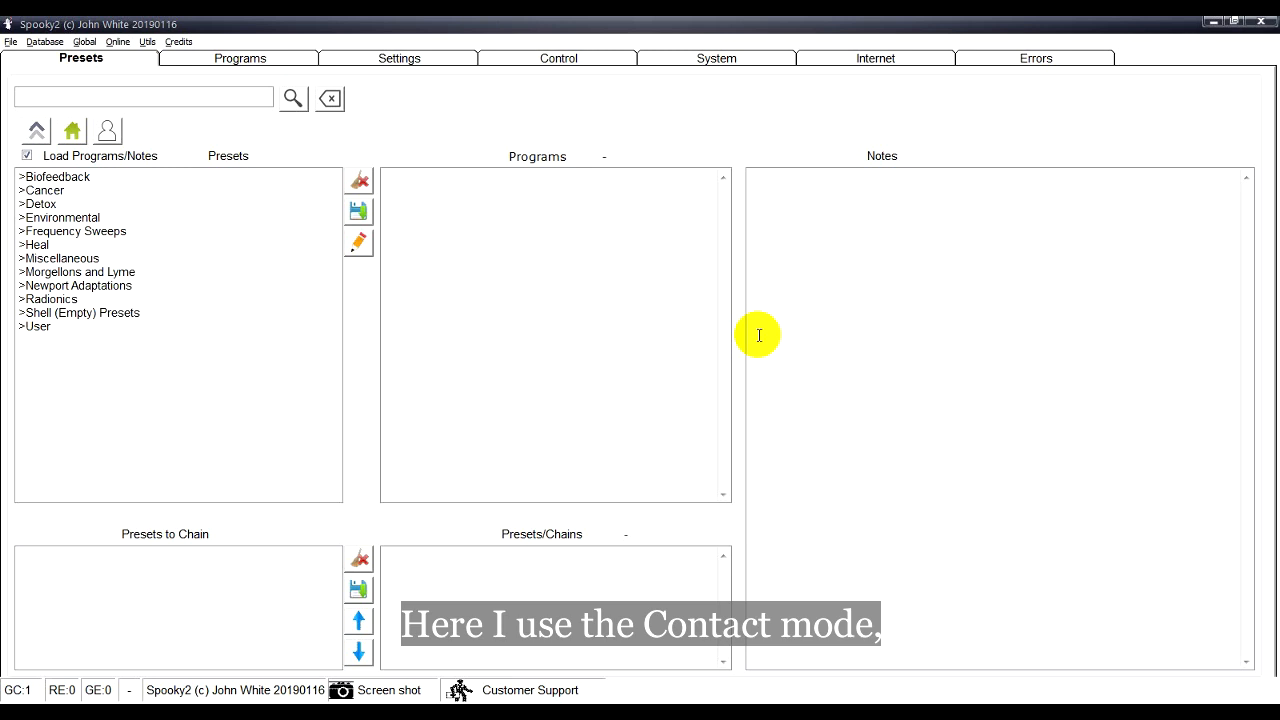
{"action": "mouse_move", "coordinate": [358, 310]}
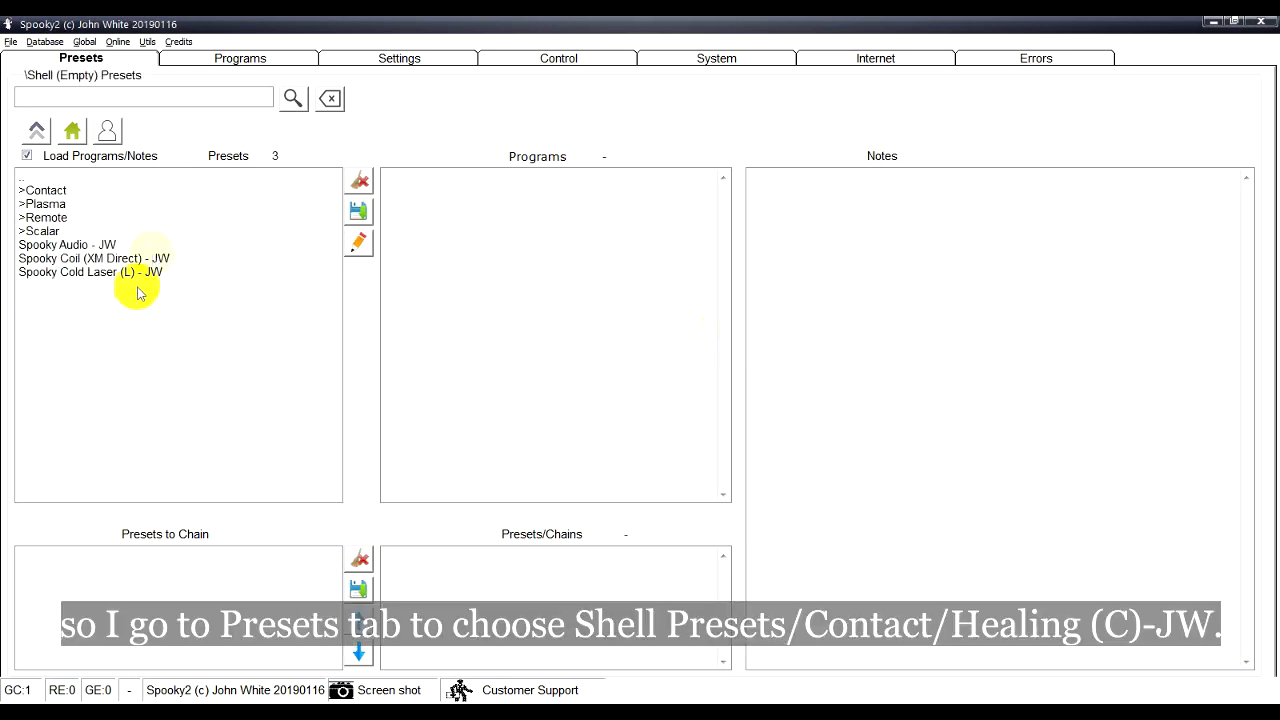
- Load the Healing (C) - JW preset from the Contact folder and show the Programs database
{"action": "left_click", "coordinate": [45, 190]}
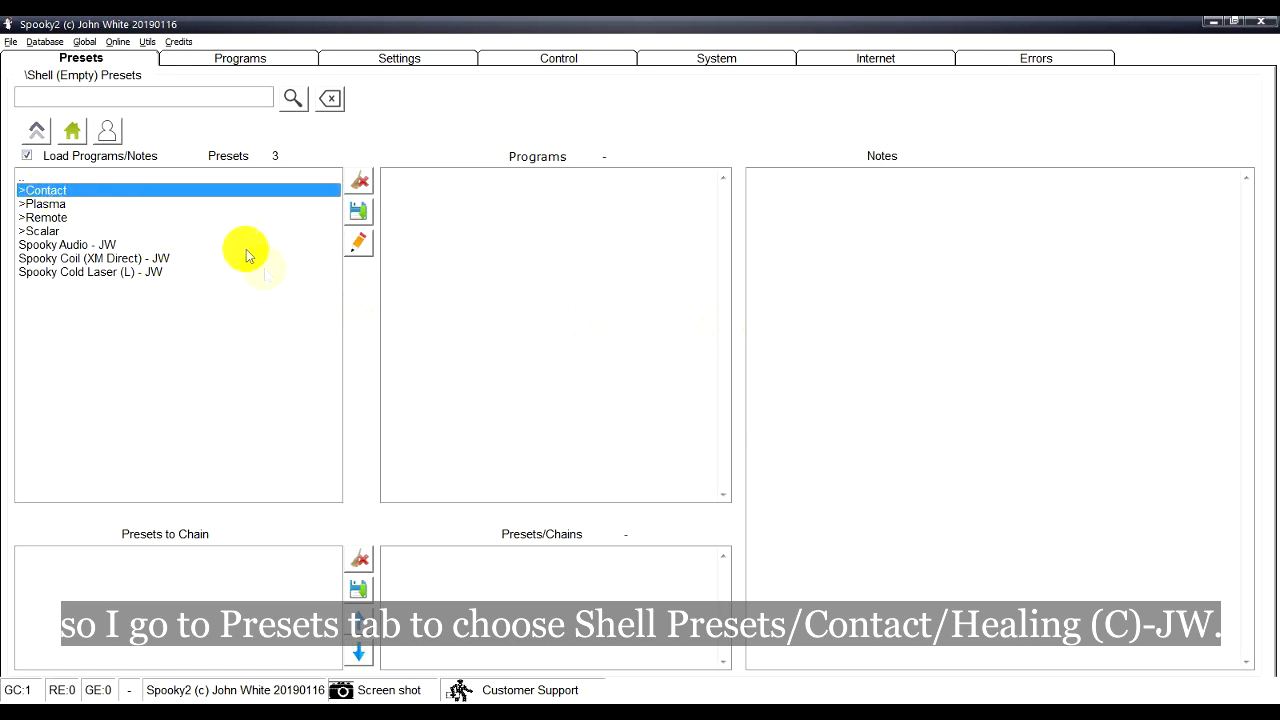
{"action": "double_click", "coordinate": [42, 190]}
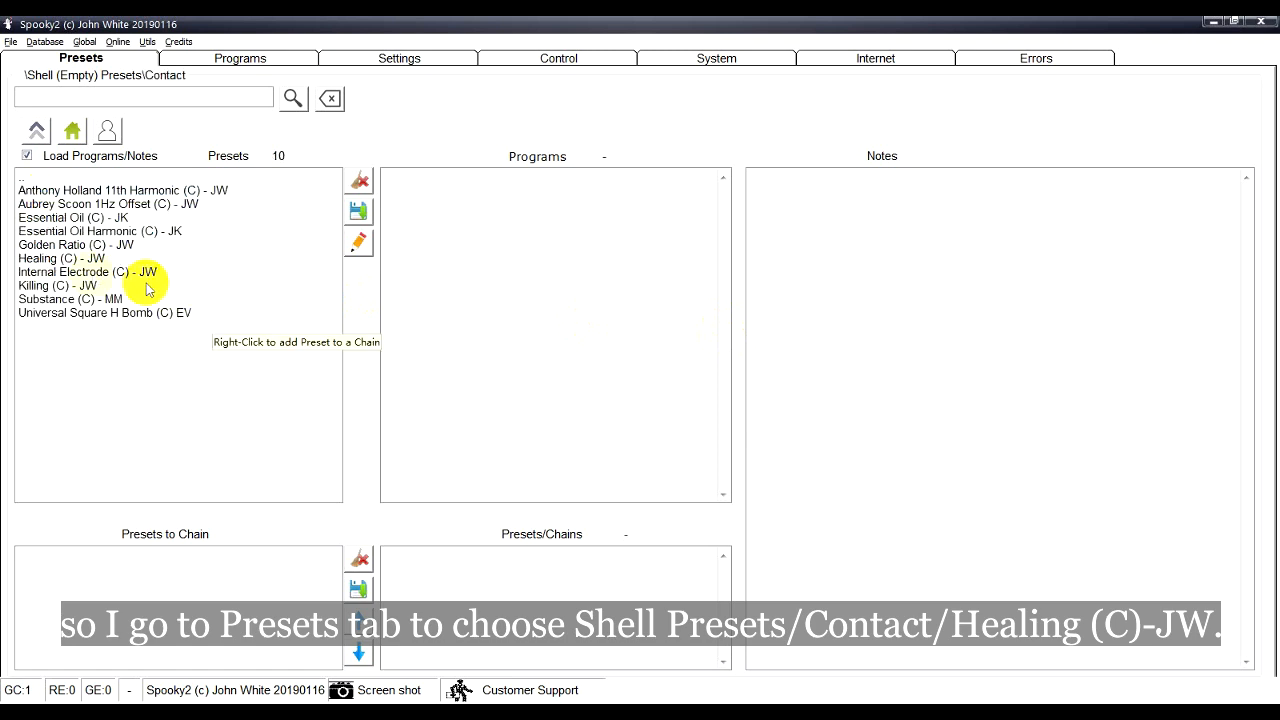
{"action": "left_click", "coordinate": [60, 258]}
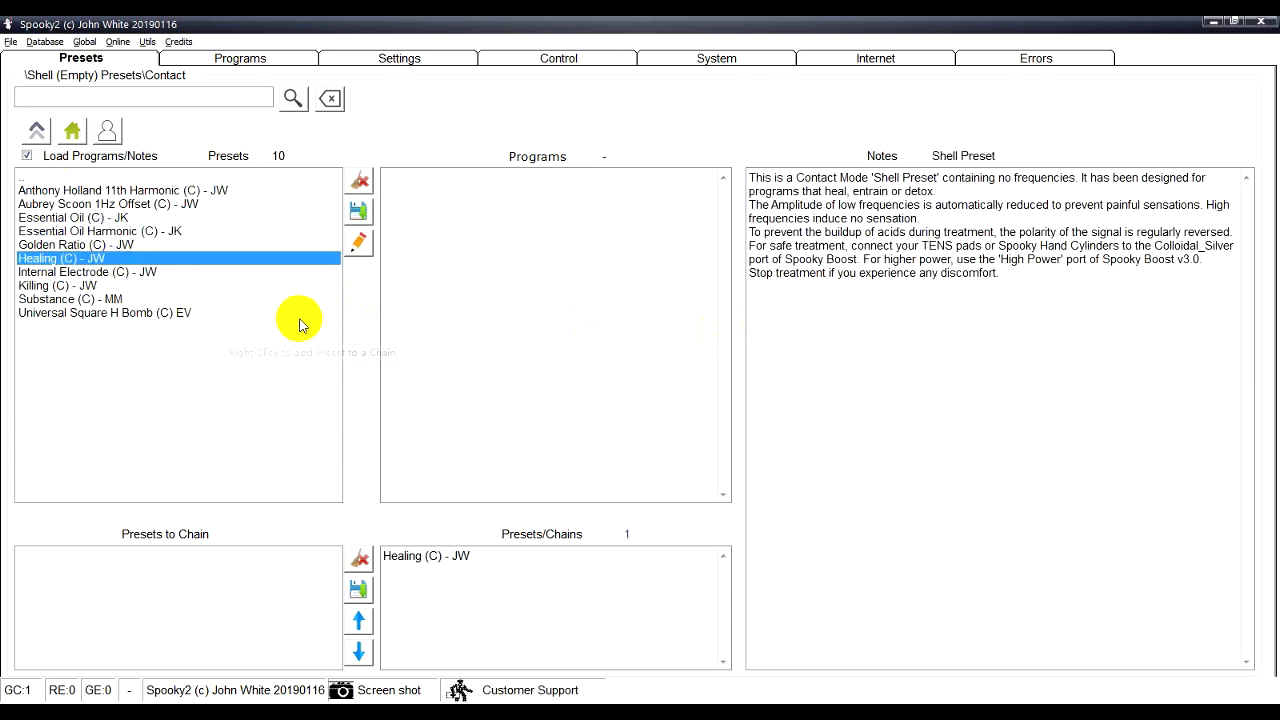
{"action": "left_click", "coordinate": [239, 57]}
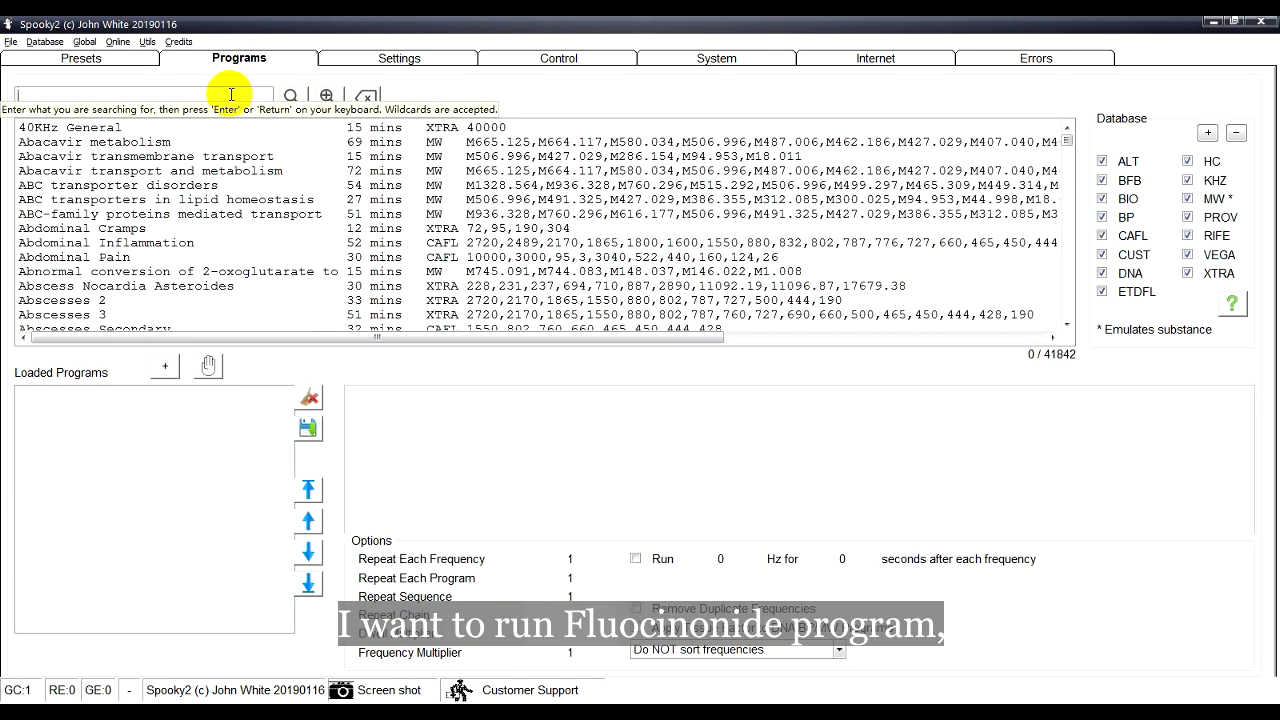
- Search the database for 'fluocinonide' and add Fluocinonide (MW) to the loaded programs
{"action": "type", "text": "fluo"}
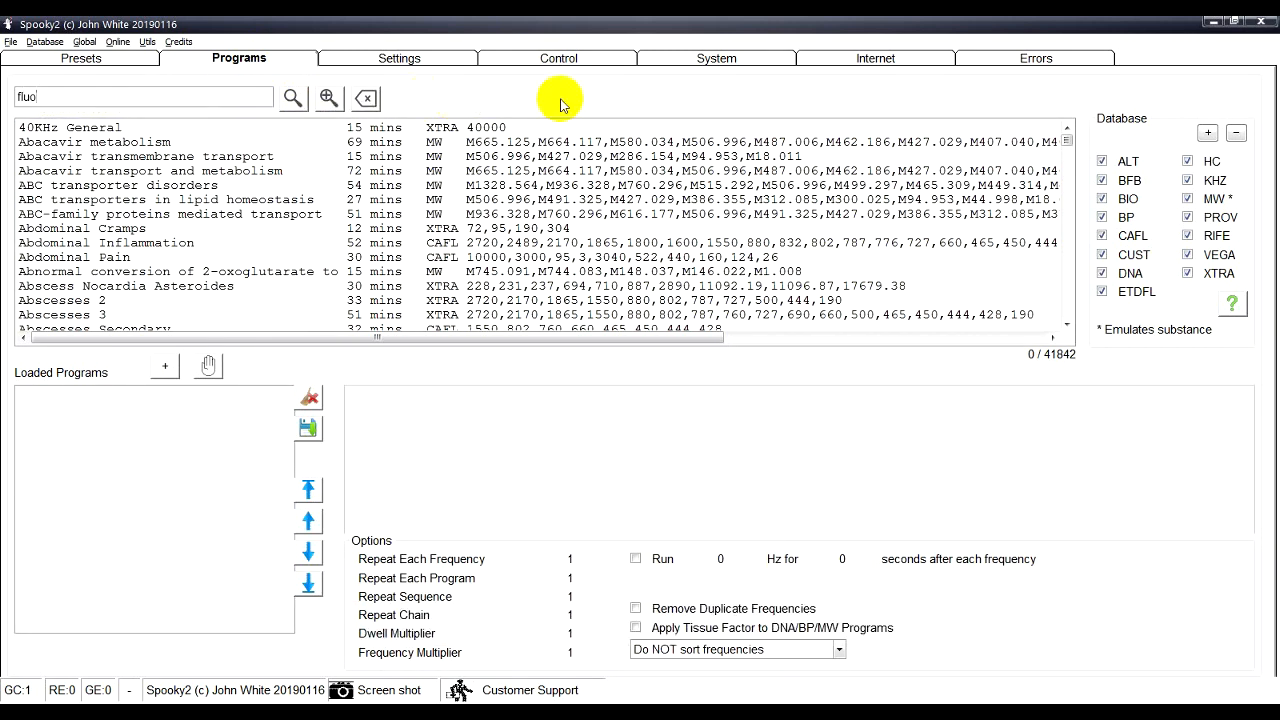
{"action": "type", "text": "cin"}
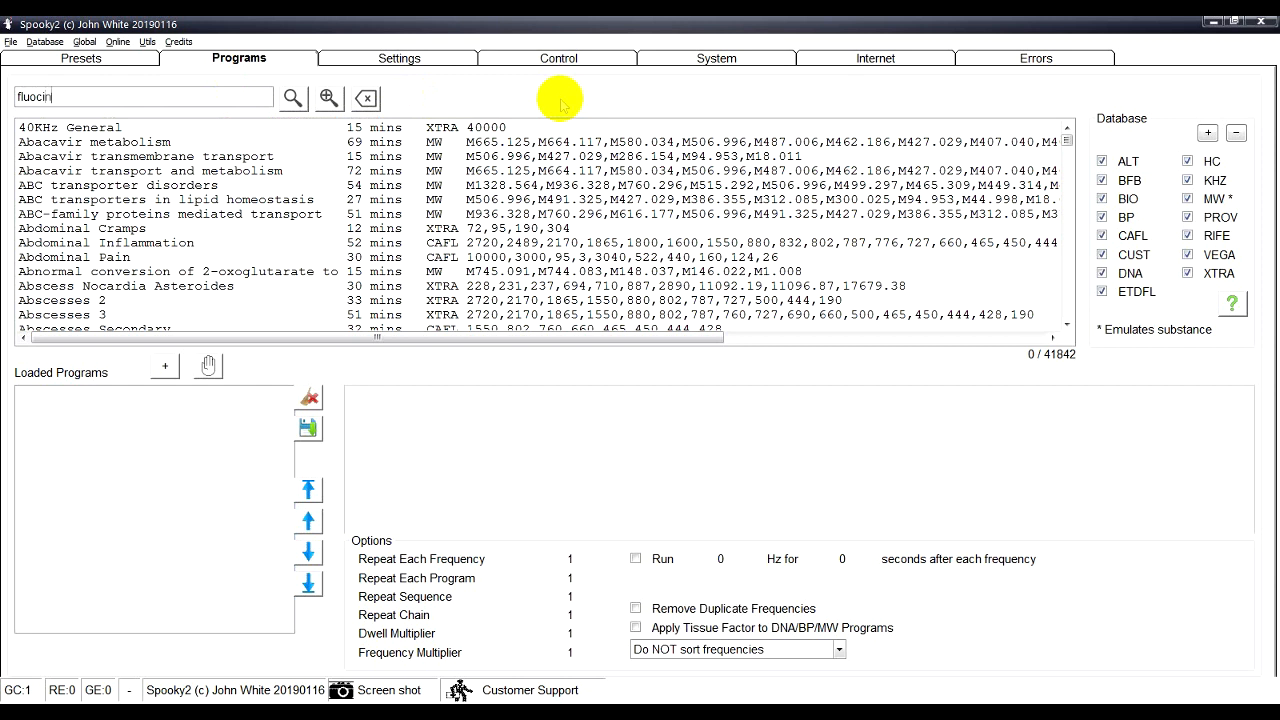
{"action": "type", "text": "o"}
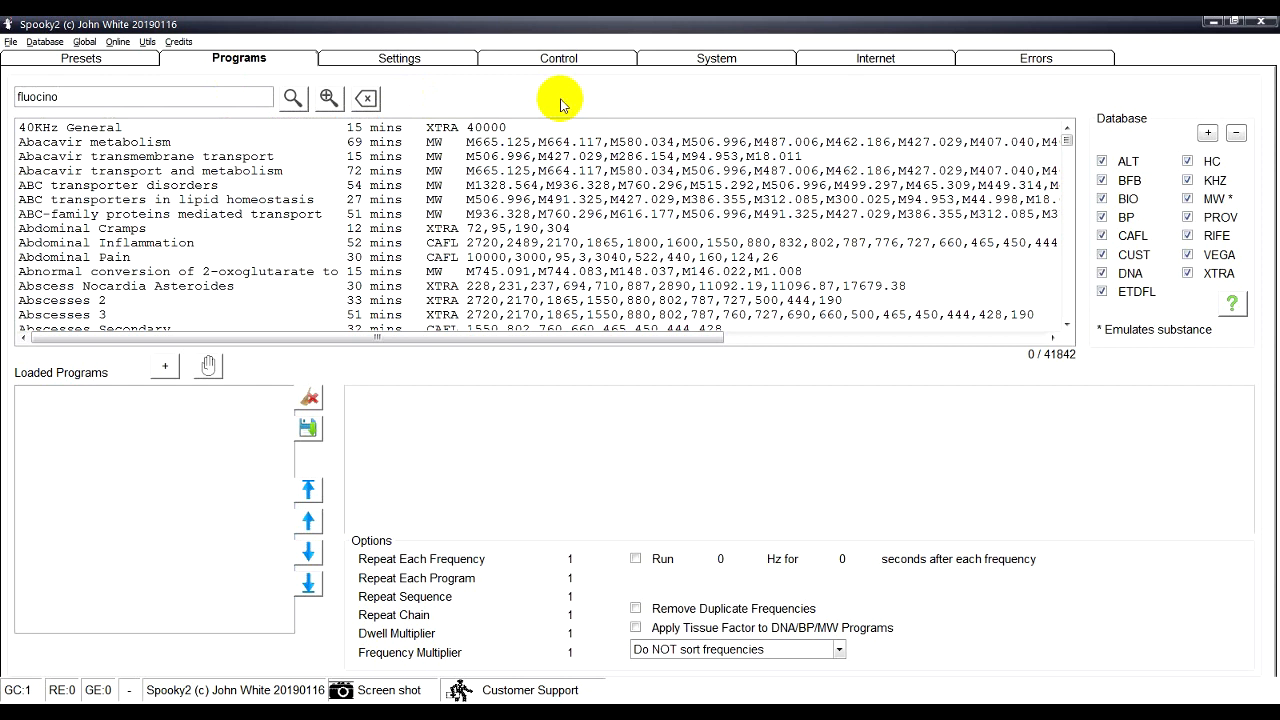
{"action": "type", "text": "nide"}
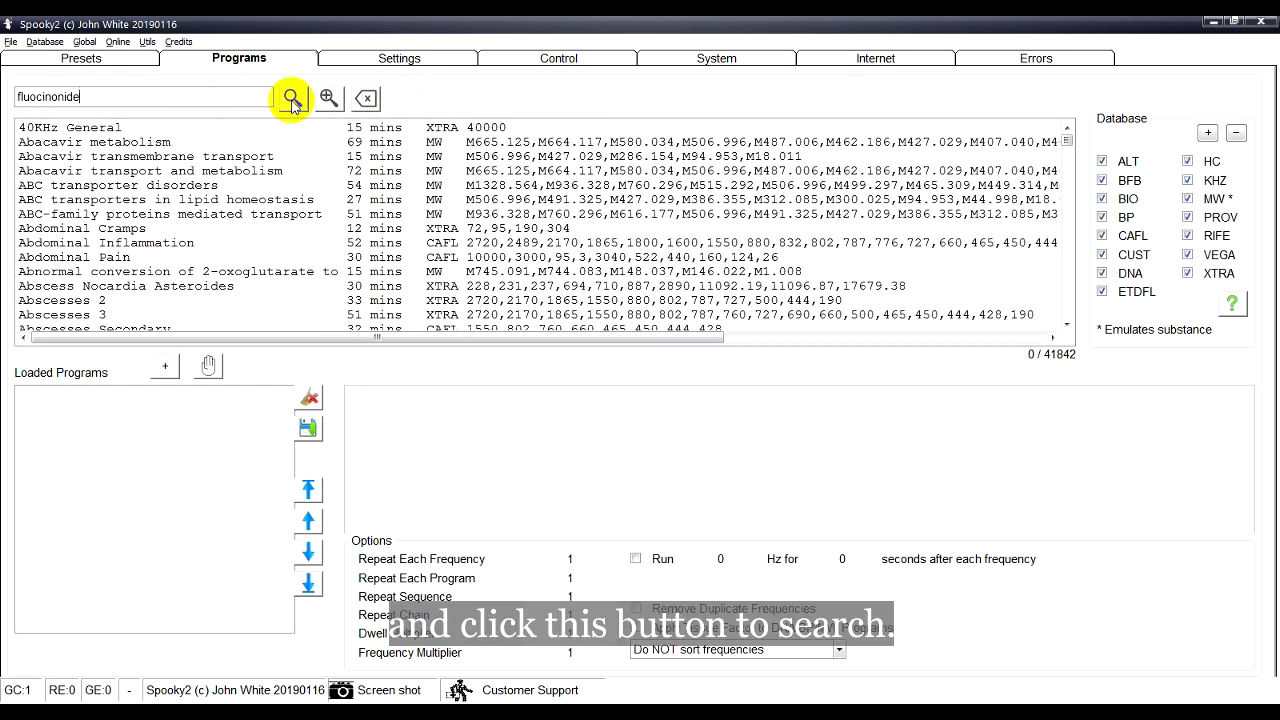
{"action": "left_click", "coordinate": [291, 98]}
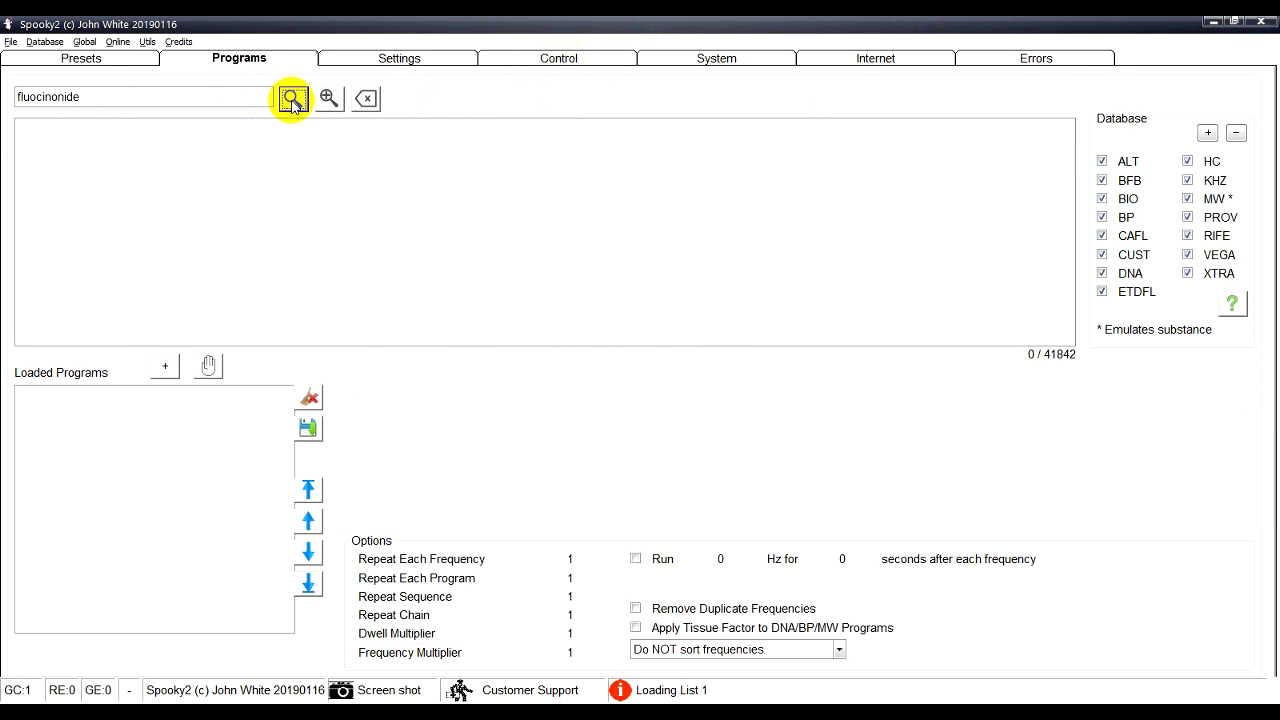
{"action": "left_click", "coordinate": [291, 98]}
{"action": "type", "text": "adverse"}
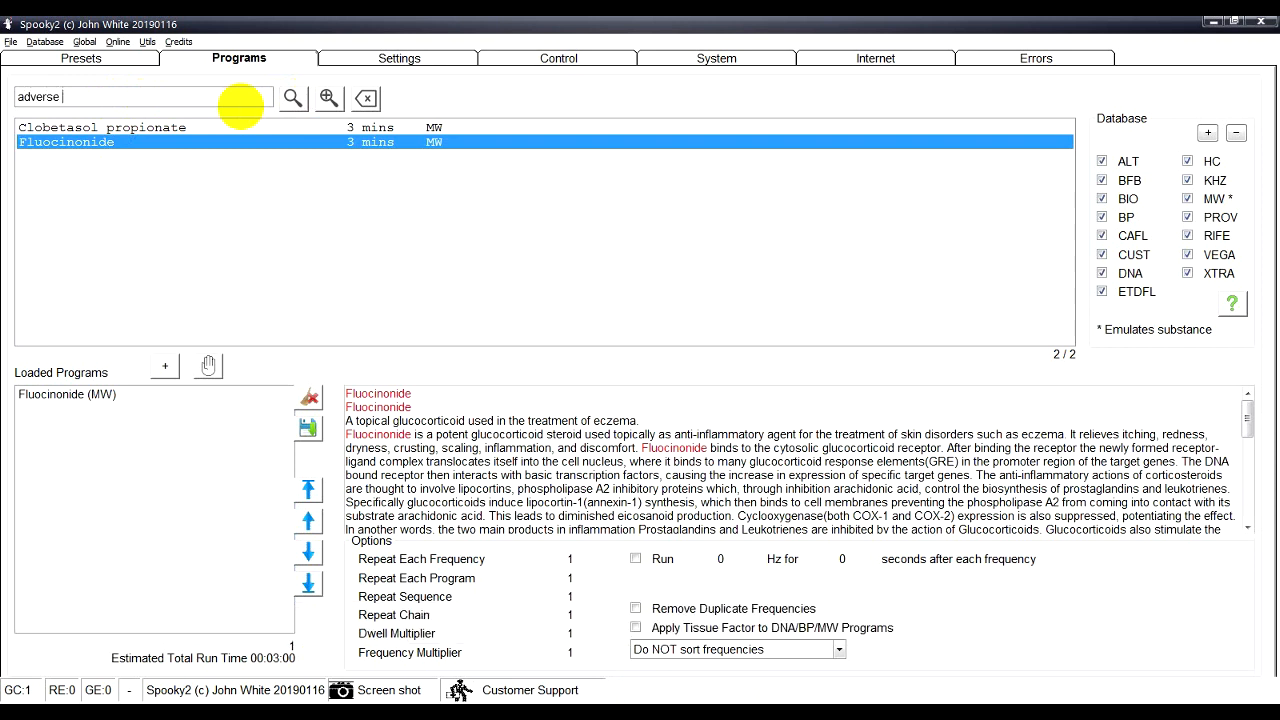
- Search 'drug', add Adverse Drug Reaction (ETDF), and show the Control tab
{"action": "type", "text": "drug"}
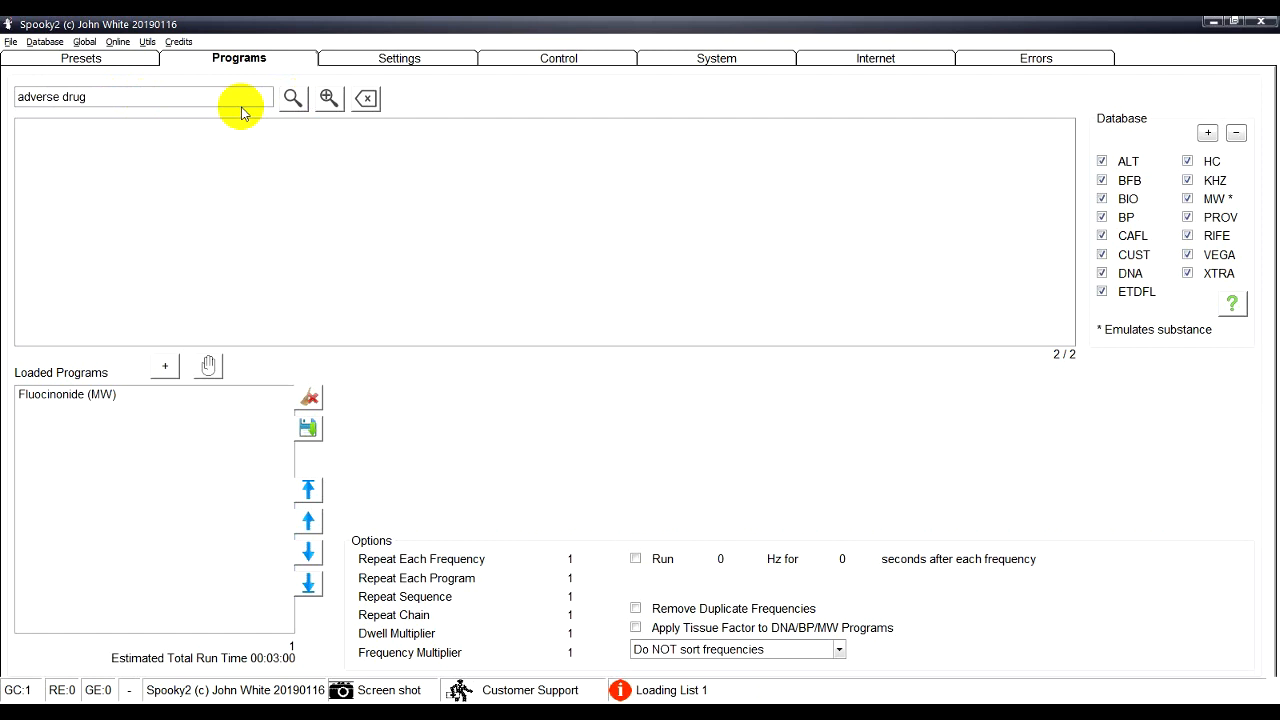
{"action": "left_click", "coordinate": [292, 97]}
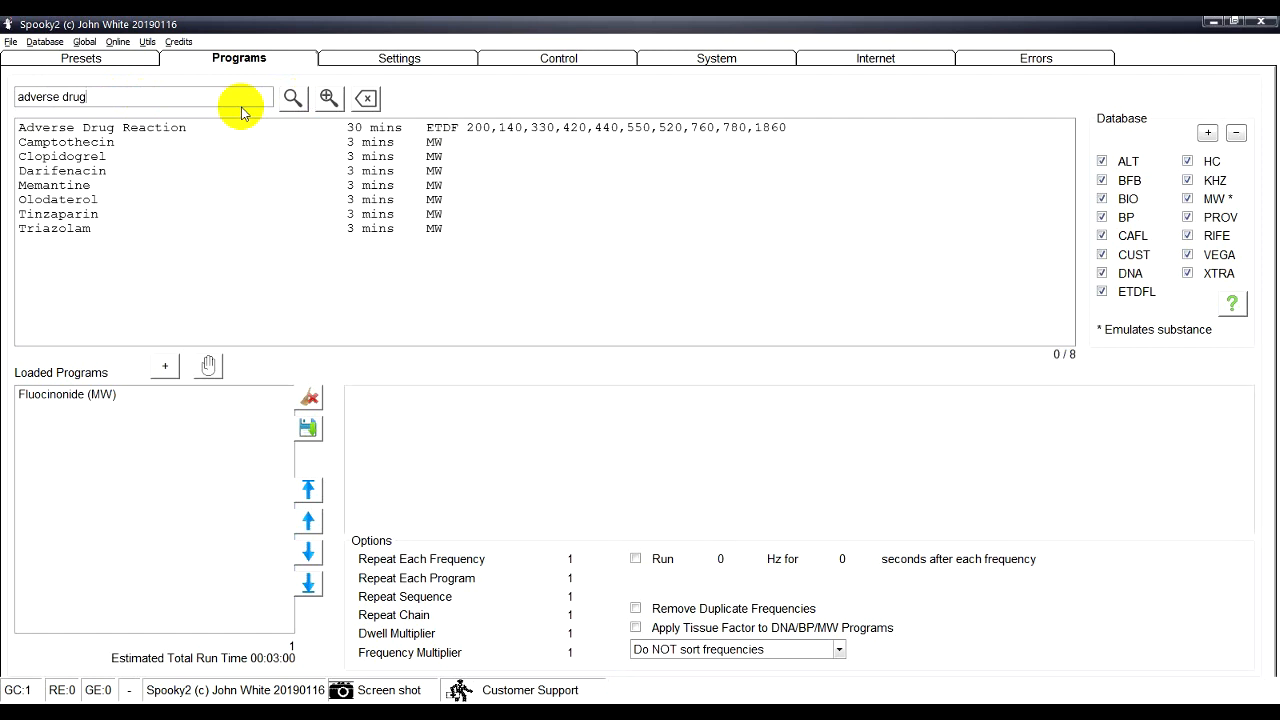
{"action": "double_click", "coordinate": [100, 127]}
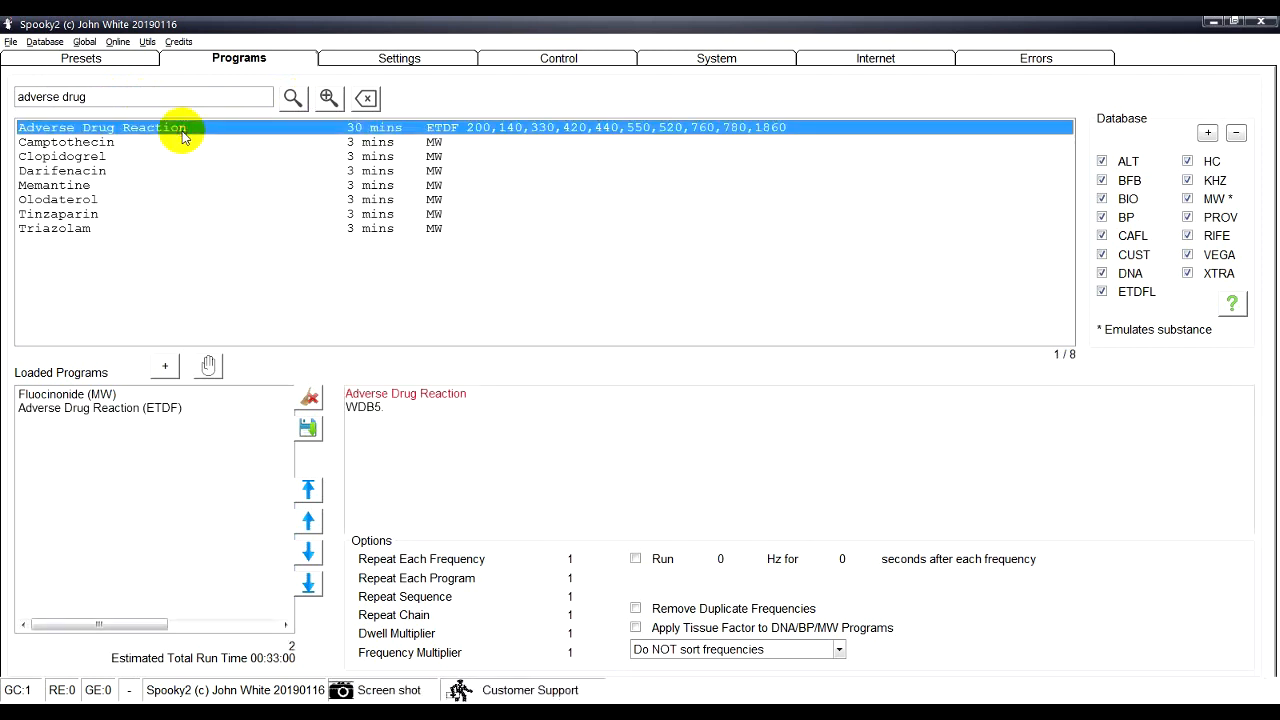
{"action": "left_click", "coordinate": [558, 58]}
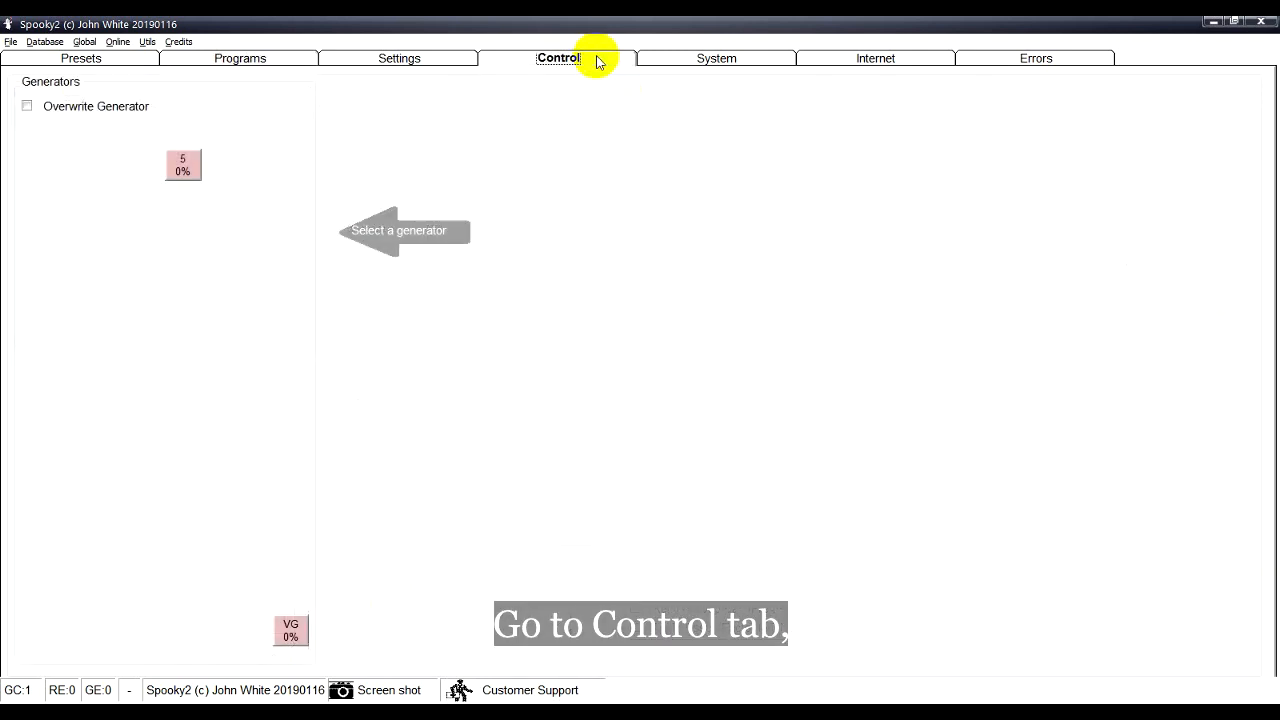
- Enable Overwrite Generator and load the preset with both programs onto generator 5
{"action": "left_click", "coordinate": [27, 106]}
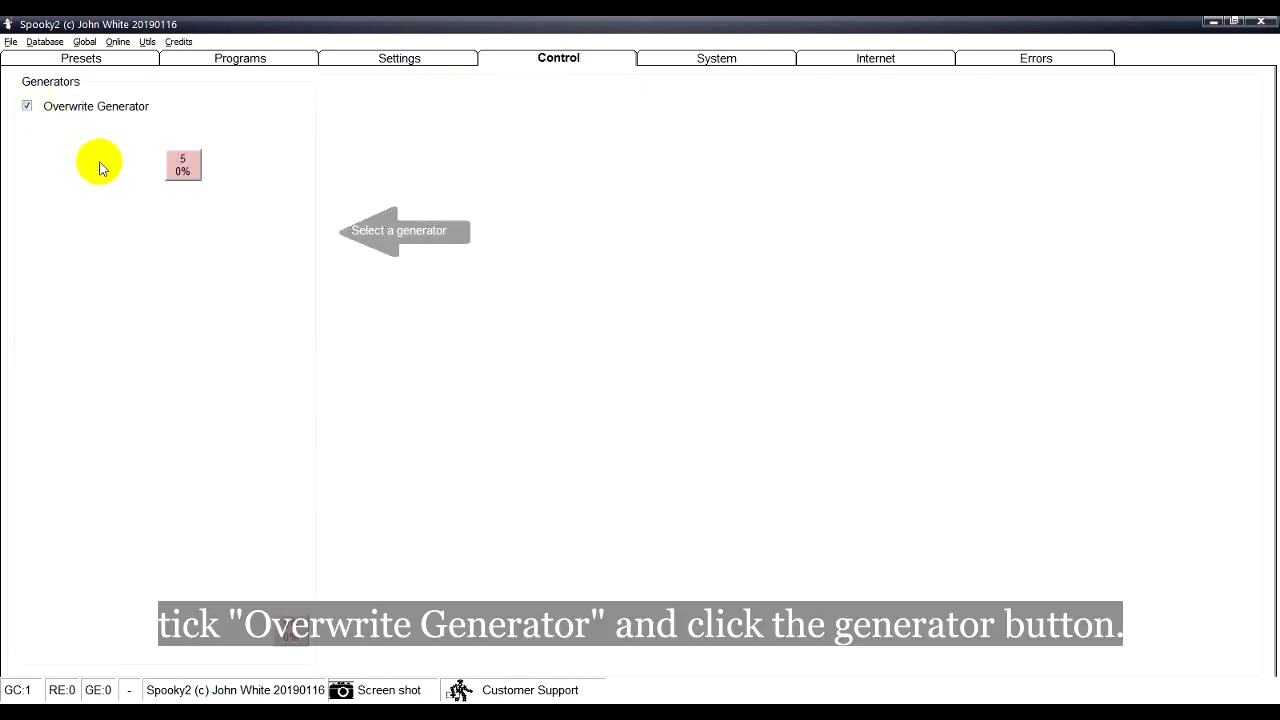
{"action": "left_click", "coordinate": [182, 165]}
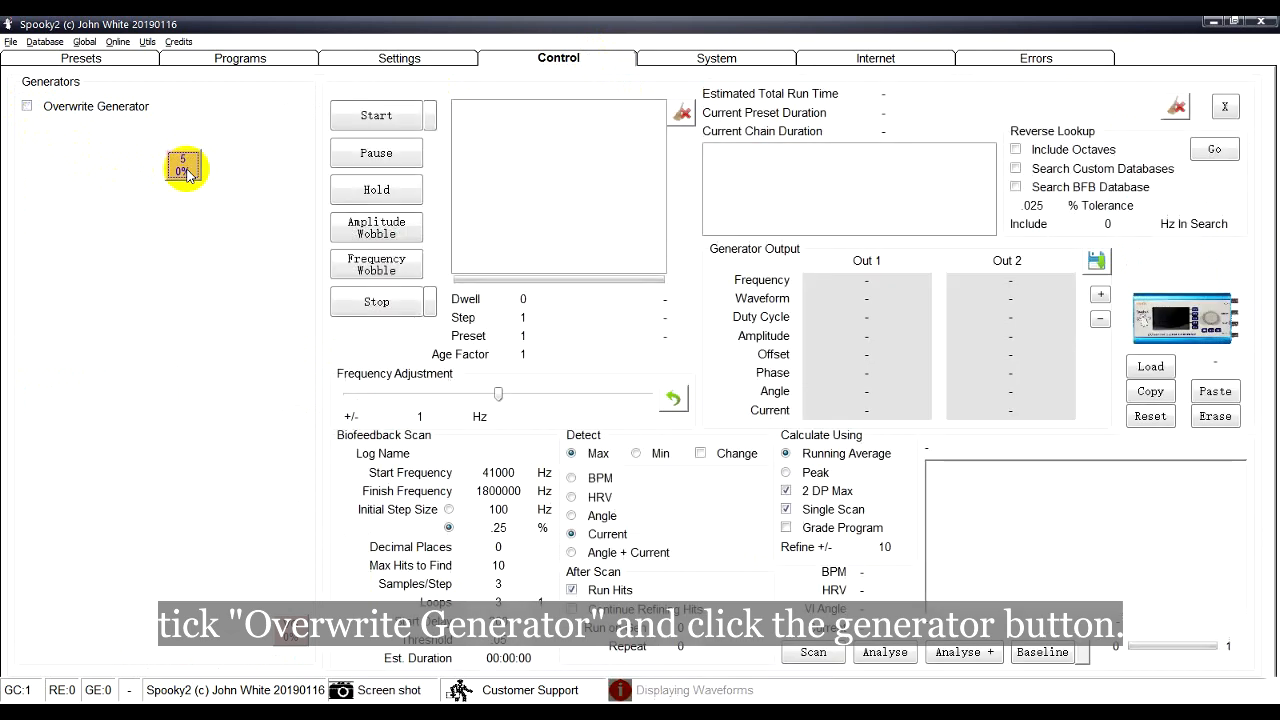
{"action": "left_click", "coordinate": [185, 168]}
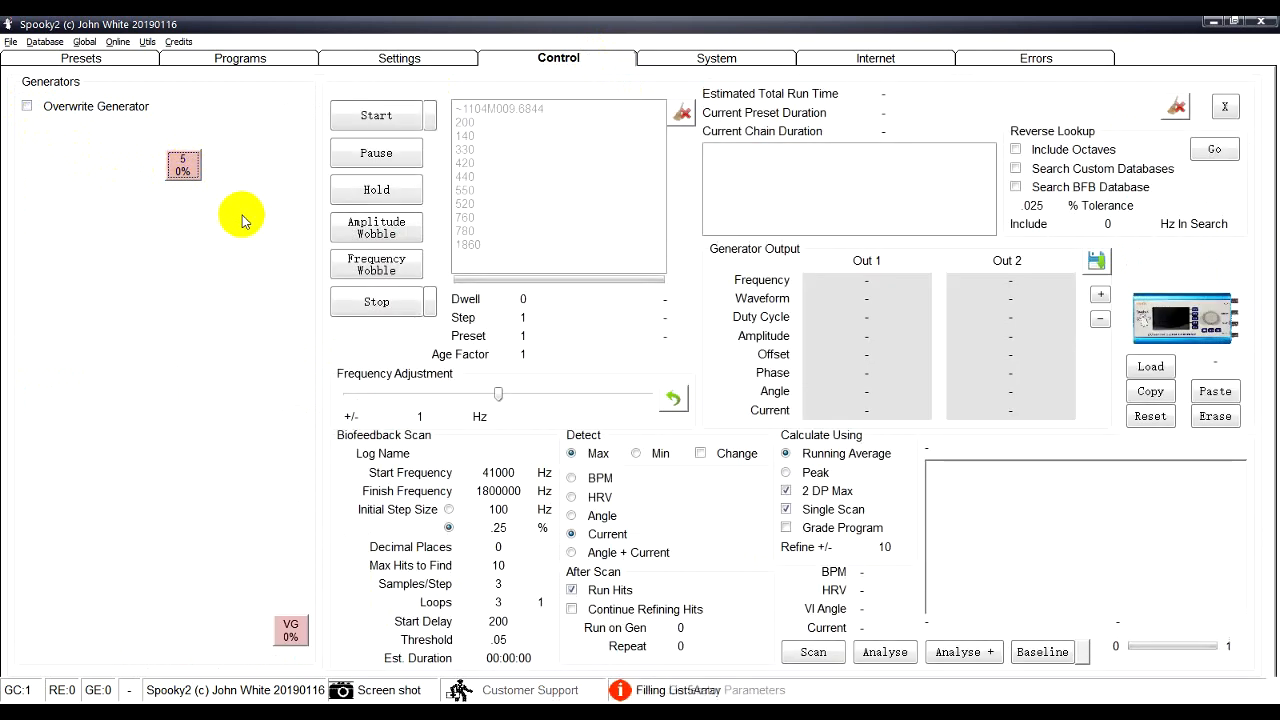
{"action": "left_click", "coordinate": [376, 115]}
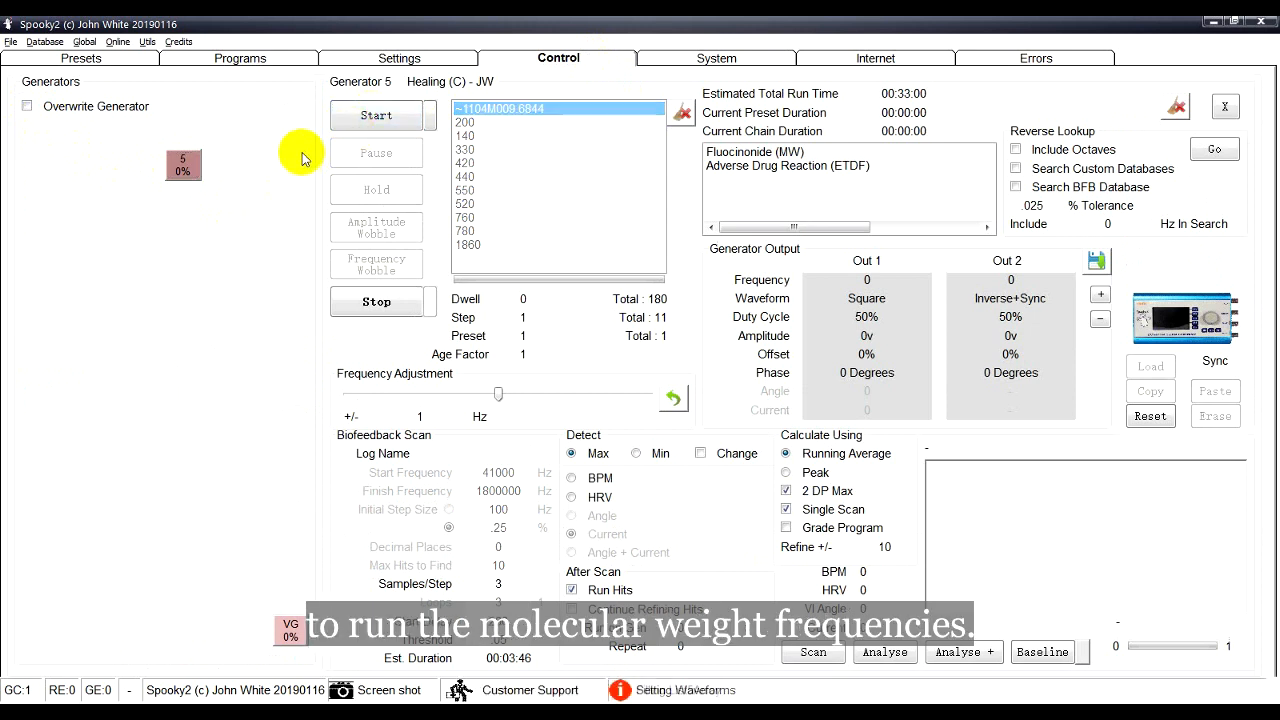
- Start generator 5 running the Healing (C) - JW programs
{"action": "left_click", "coordinate": [376, 115]}
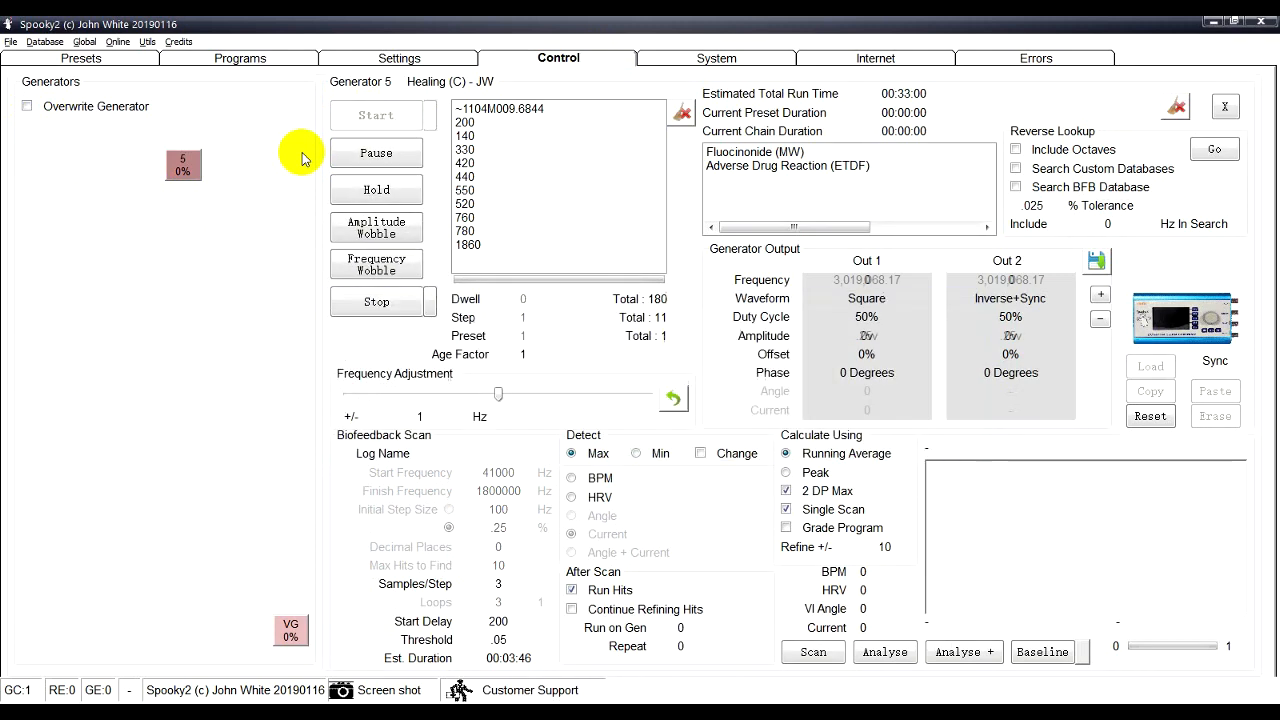
{"action": "left_click", "coordinate": [377, 115]}
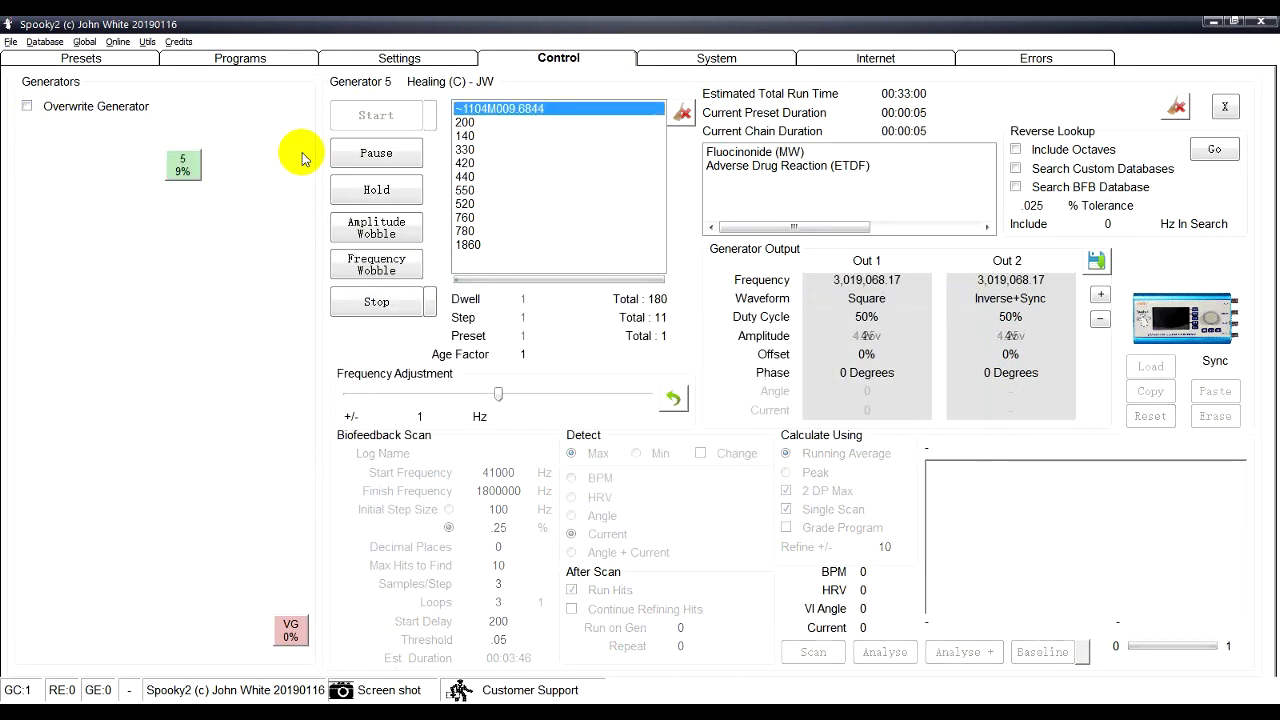